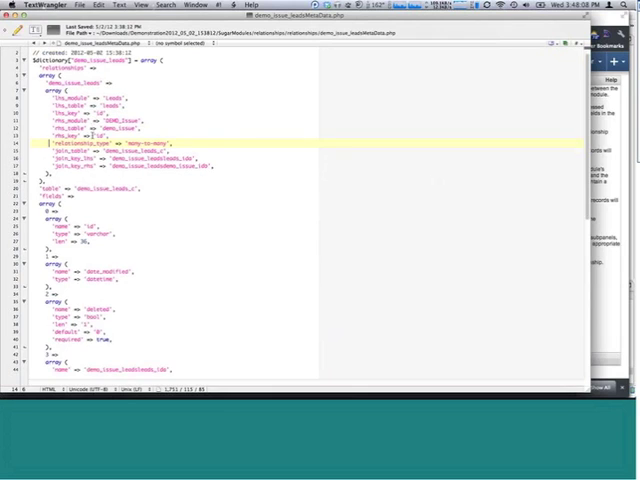
Step: Scroll through demo_issue_leadsMetaData.php to review the relationship metadata
scroll("down", 3)
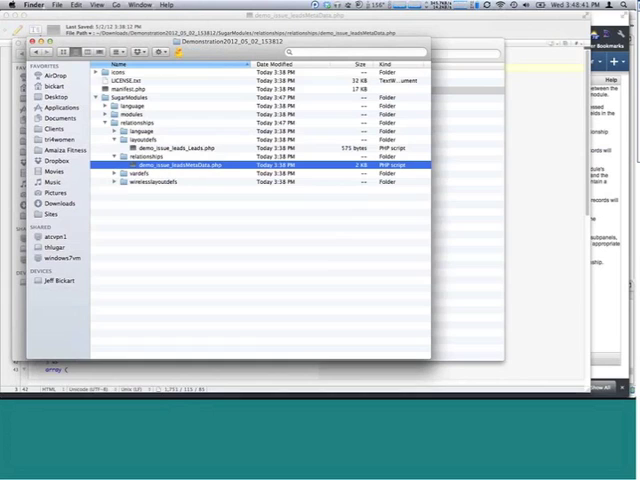
Step: Browse Sites > ems > custom to show its metadata and modules subfolders
left_click(50, 214)
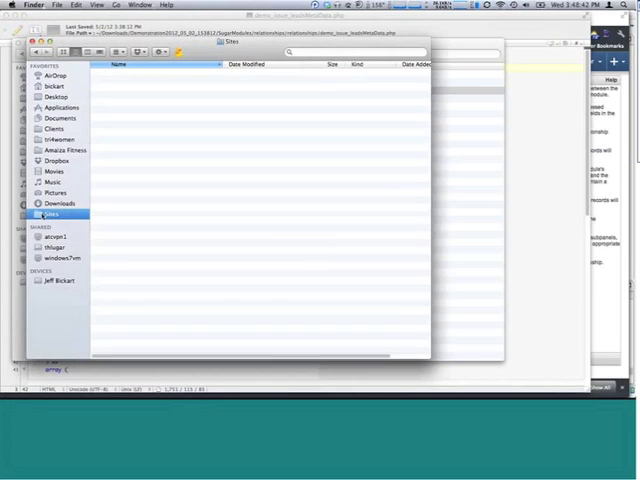
left_click(52, 214)
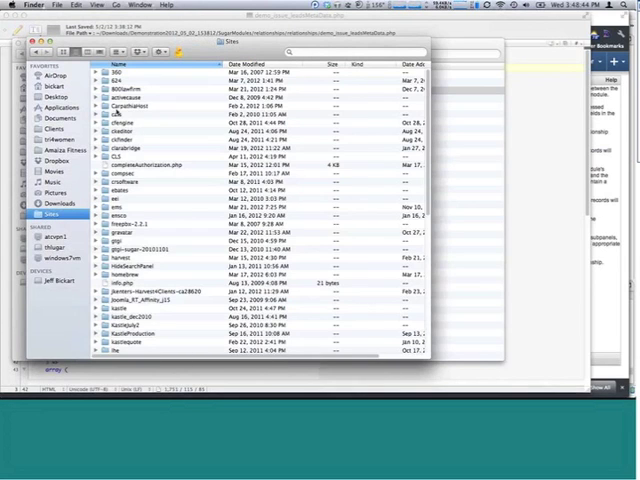
scroll("down", 3)
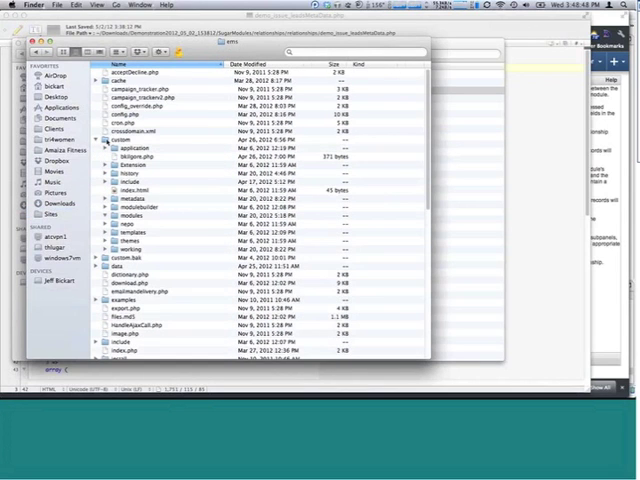
left_click(103, 214)
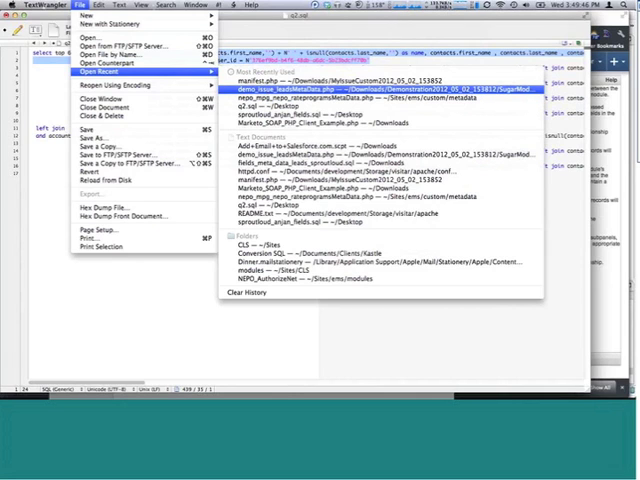
Step: Reopen demo_issue_leadsMetaData.php from TextWrangler's recent files
left_click(320, 93)
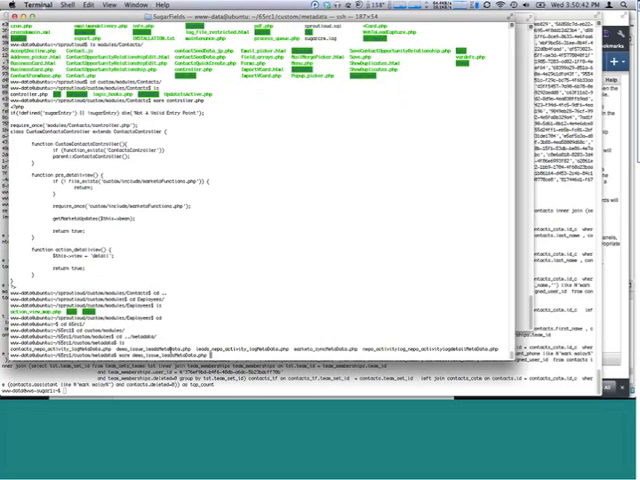
Step: Scroll the server's demo_issue_leadsMetaData.php output in the custom/metadata folder
scroll("down", 3)
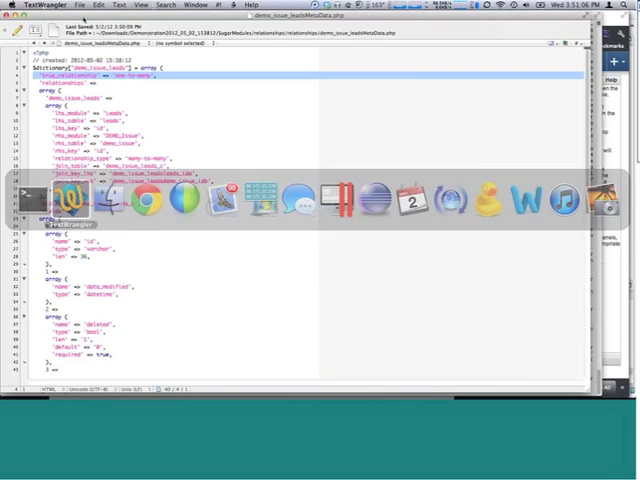
Step: Save the edited metadata file and switch to Chrome for SugarCRM Administration
left_click(75, 8)
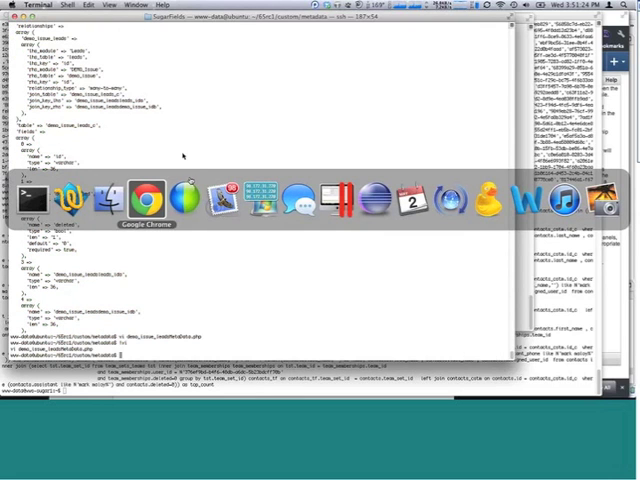
left_click(144, 197)
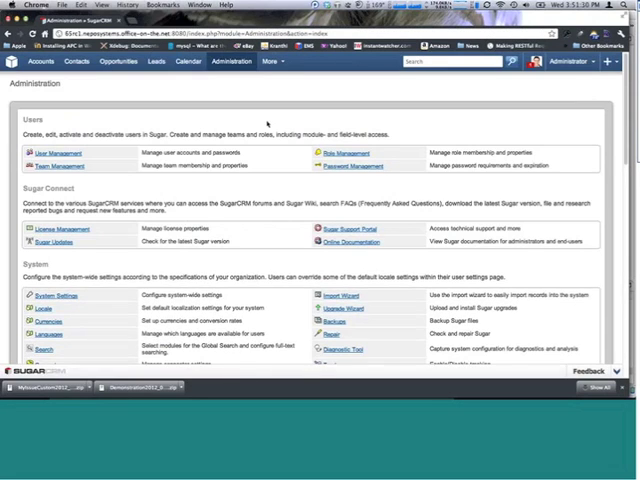
Step: Run SugarCRM's repair and execute the database sync script
left_click(338, 349)
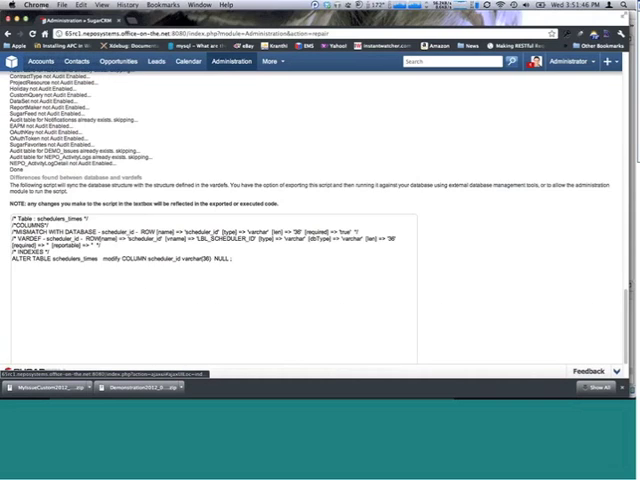
scroll("down", 3)
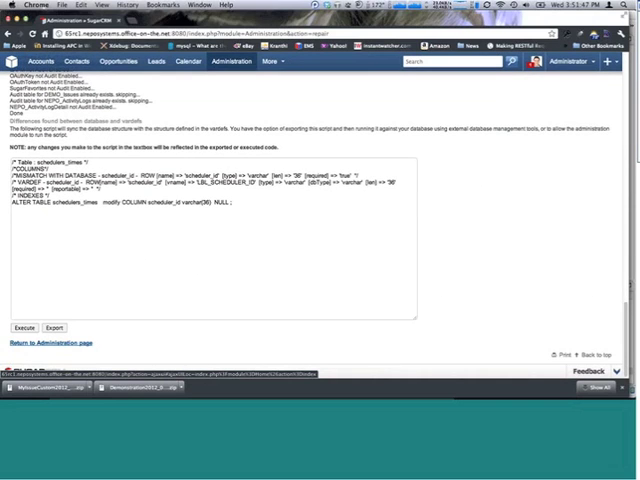
left_click(24, 328)
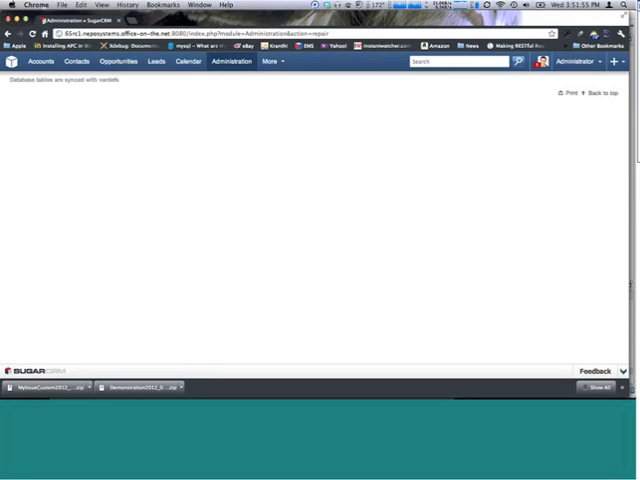
Step: Return to Administration and launch Studio from Developer Tools
left_click(576, 61)
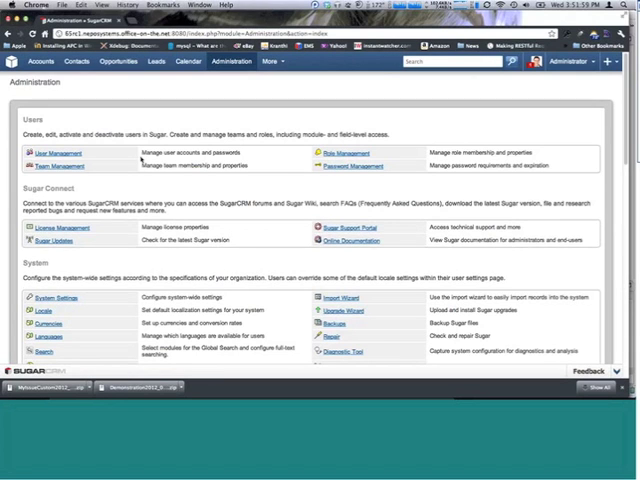
scroll("down", 3)
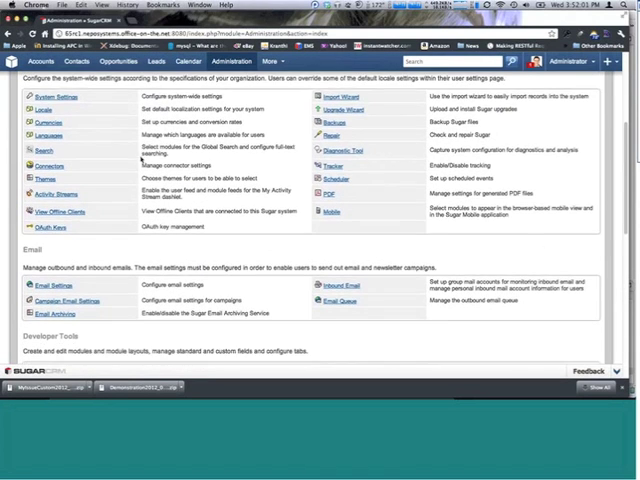
scroll("down", 3)
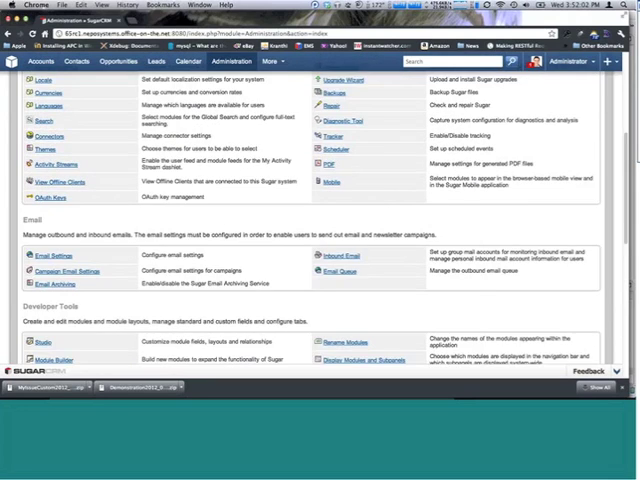
left_click(40, 344)
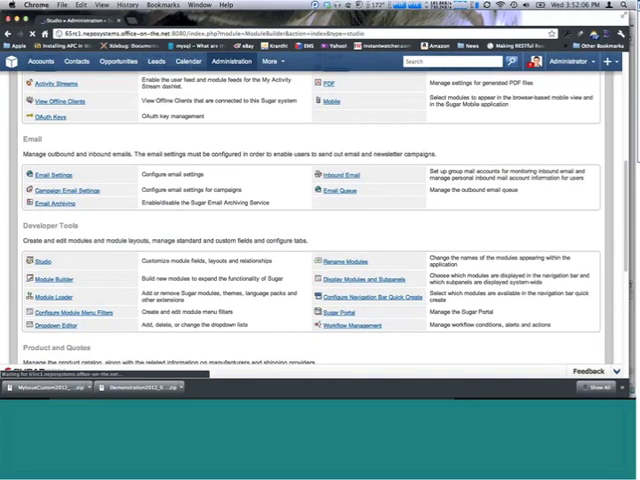
Step: Show Leads' relationships and edit demo_issue_leads, one-to-many to DEMO_Issue
left_click(42, 261)
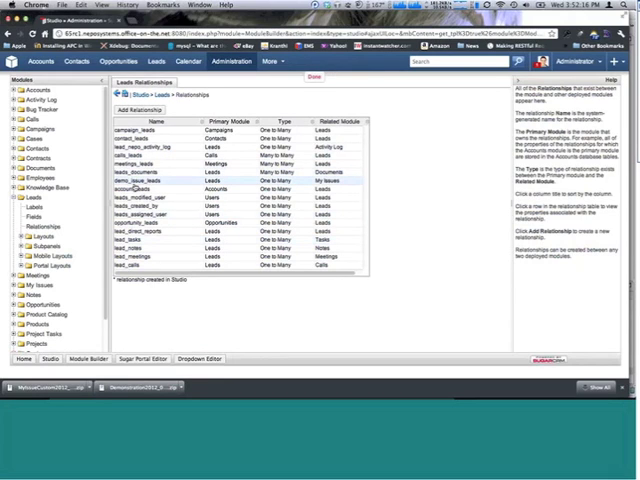
left_click(141, 186)
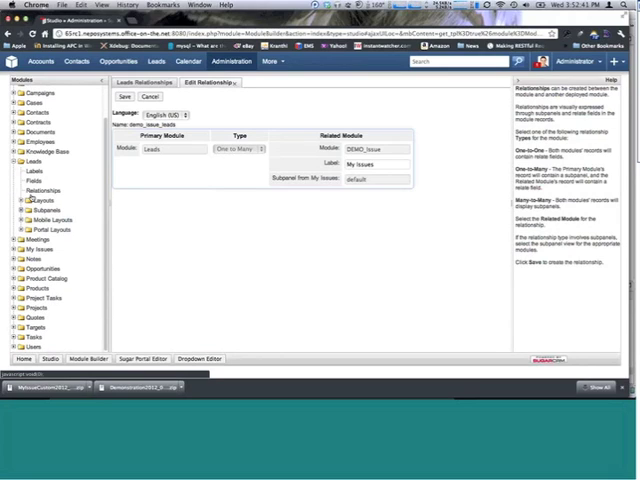
left_click(12, 239)
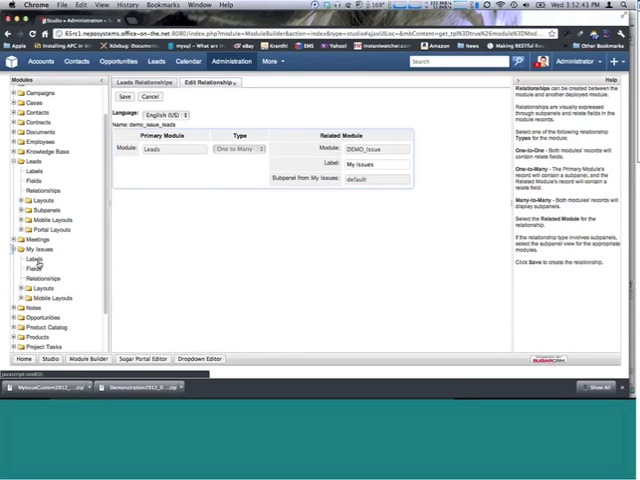
Step: Show the My Issues module's relationship list containing demo_issue_leads
left_click(127, 96)
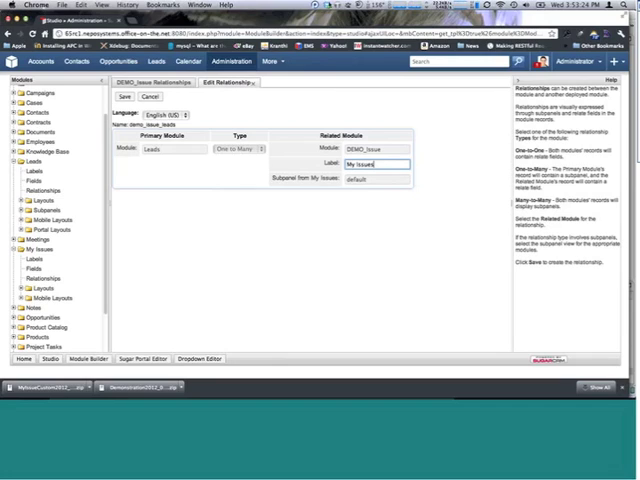
mouse_move(293, 238)
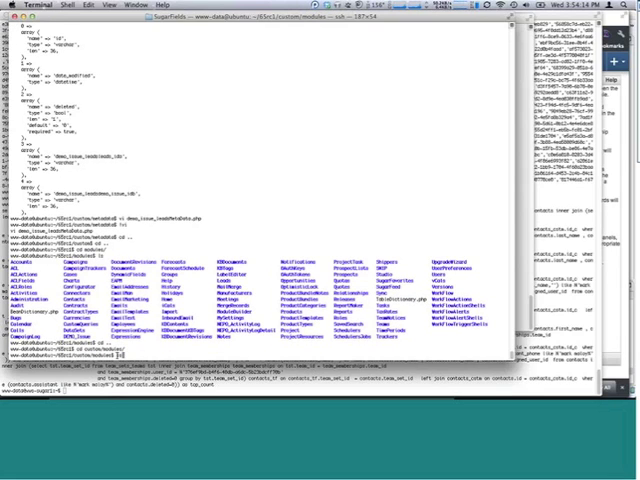
Step: List custom/modules on the server, showing DEMO_Issue and Leads folders
key("Return")
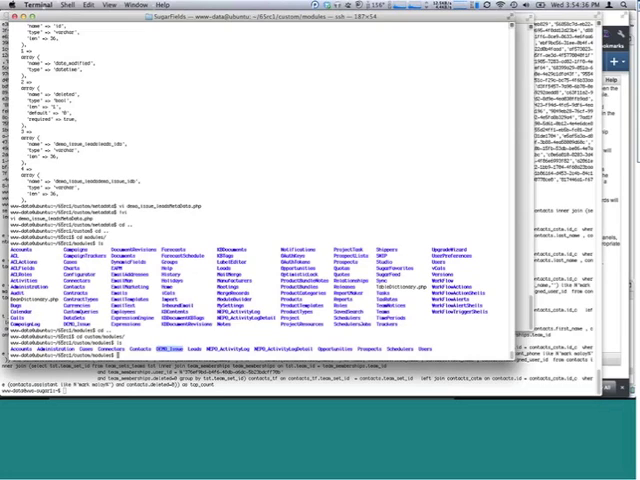
mouse_move(316, 40)
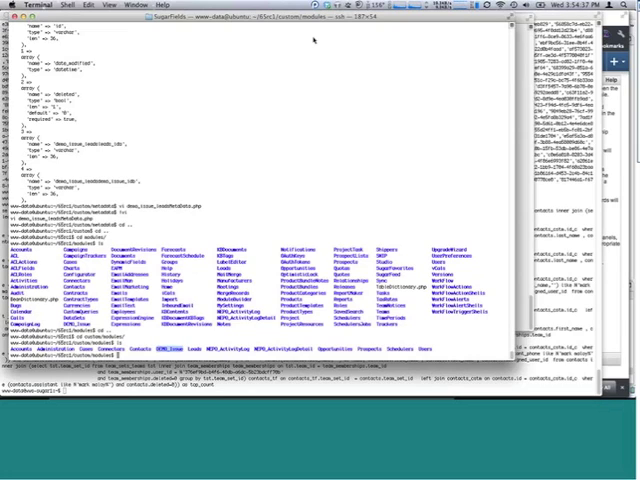